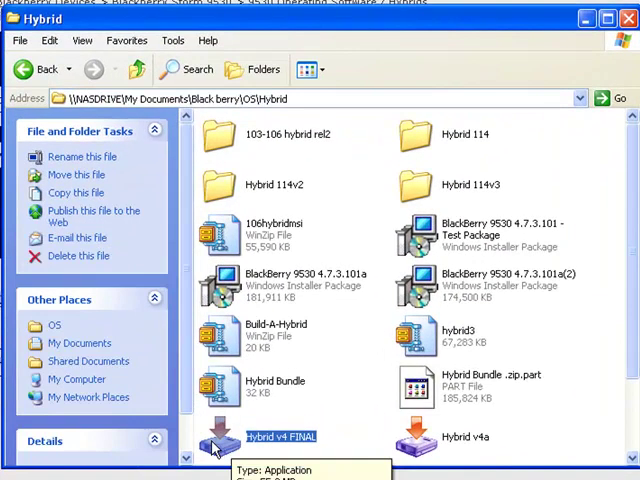
pyautogui.moveTo(212, 450)
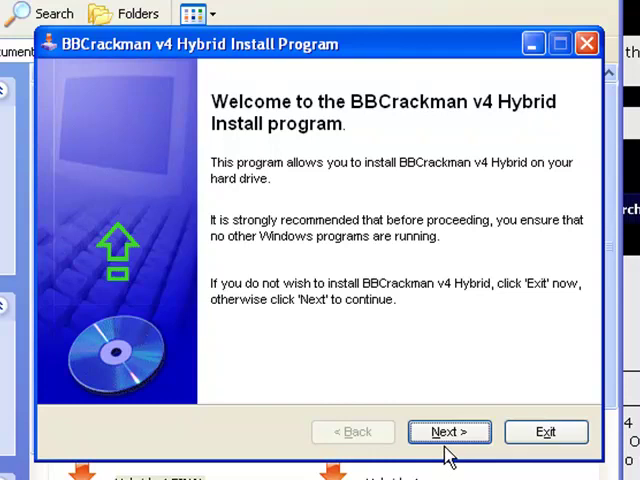
# Step: Advance the BBCrackman v4 Hybrid installer past its welcome page to the directory choice
pyautogui.click(448, 432)
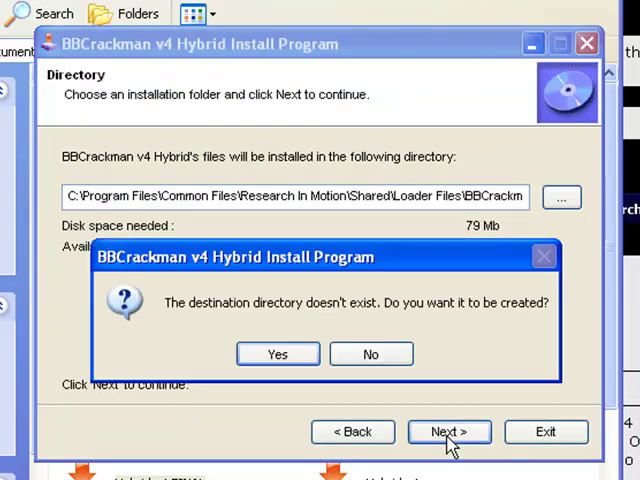
pyautogui.moveTo(396, 428)
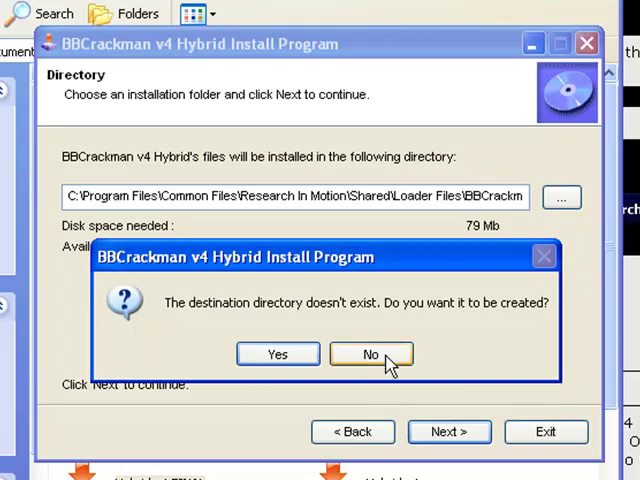
# Step: Decline creating the default folder and browse into My Computer and the C: drive
pyautogui.click(372, 354)
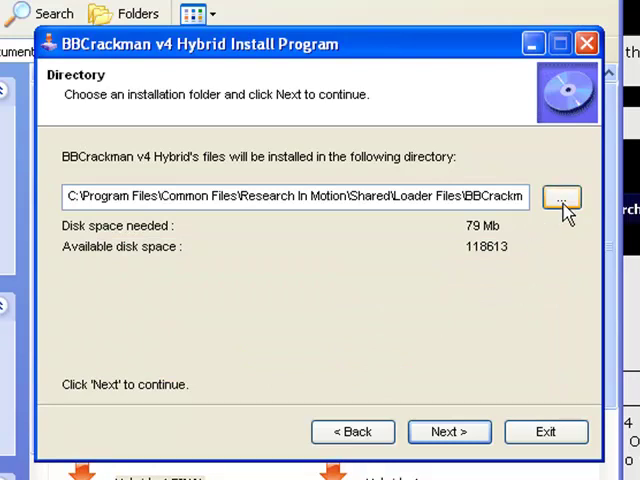
pyautogui.click(564, 196)
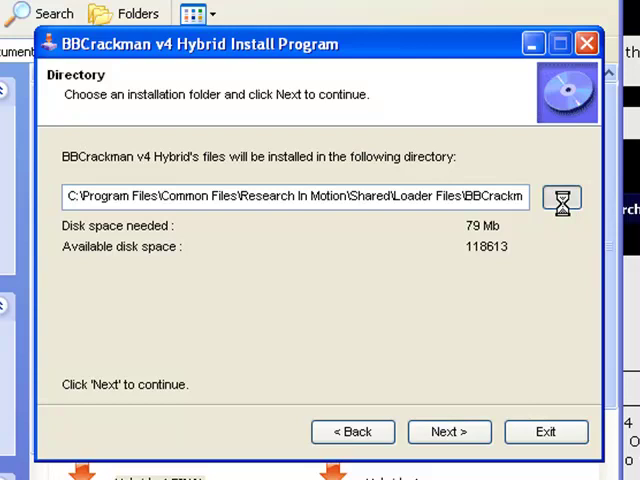
pyautogui.click(564, 196)
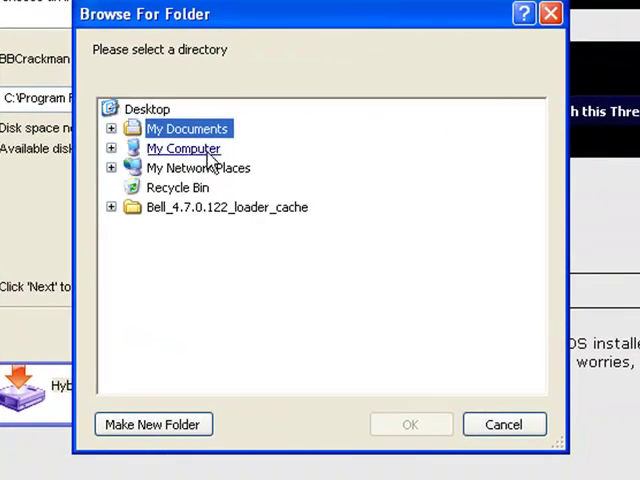
pyautogui.click(184, 148)
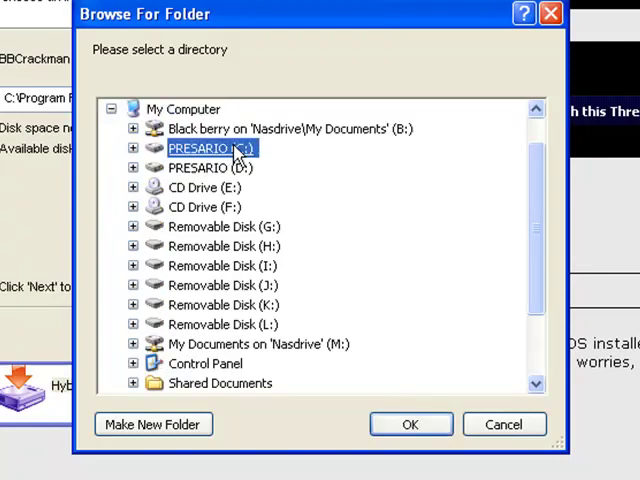
pyautogui.click(132, 148)
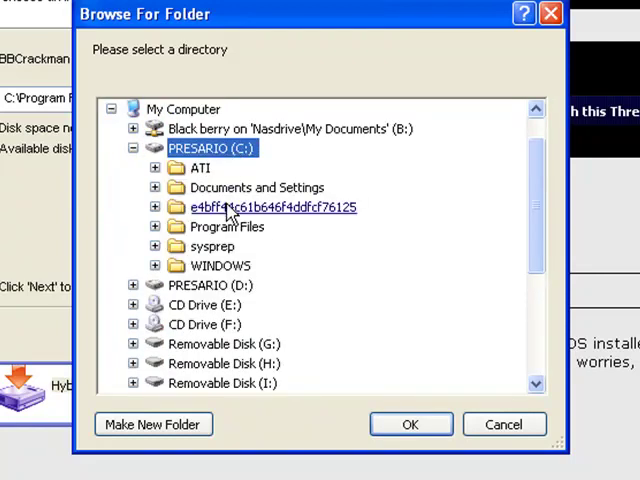
pyautogui.moveTo(236, 228)
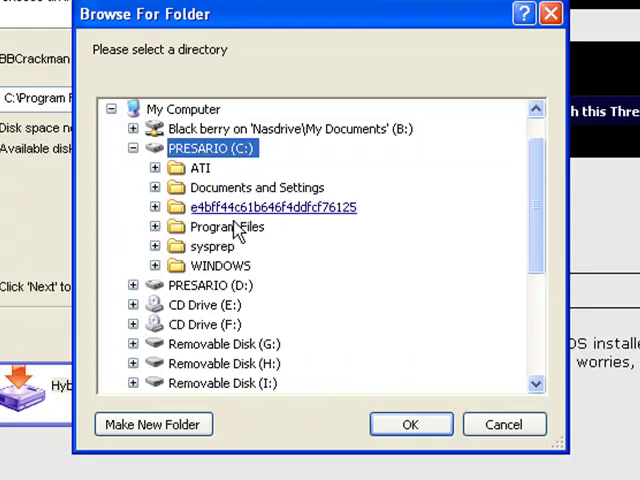
# Step: Drill down through Program Files, Common Files, Research In Motion and Shared toward Loader Files
pyautogui.click(226, 226)
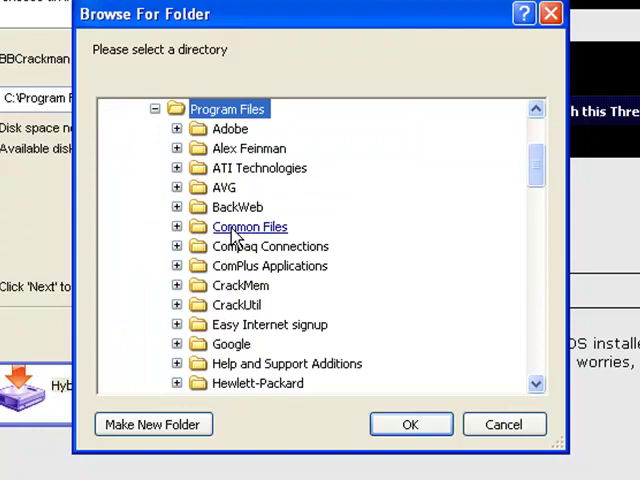
pyautogui.click(248, 226)
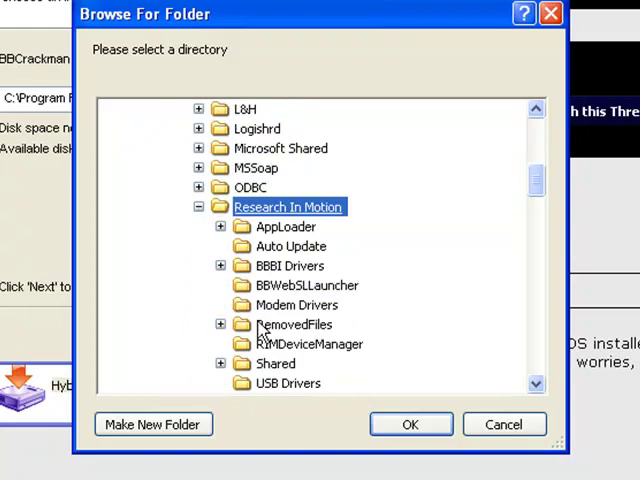
pyautogui.click(276, 364)
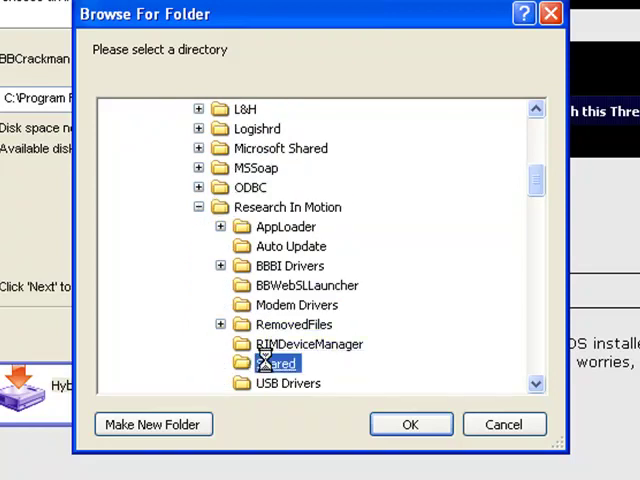
pyautogui.click(268, 364)
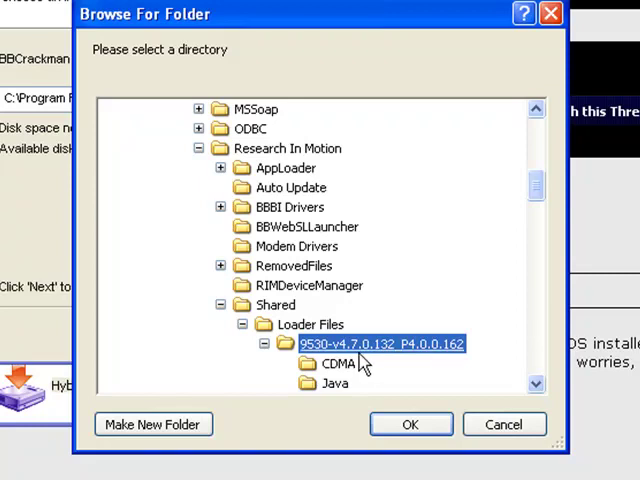
pyautogui.moveTo(386, 372)
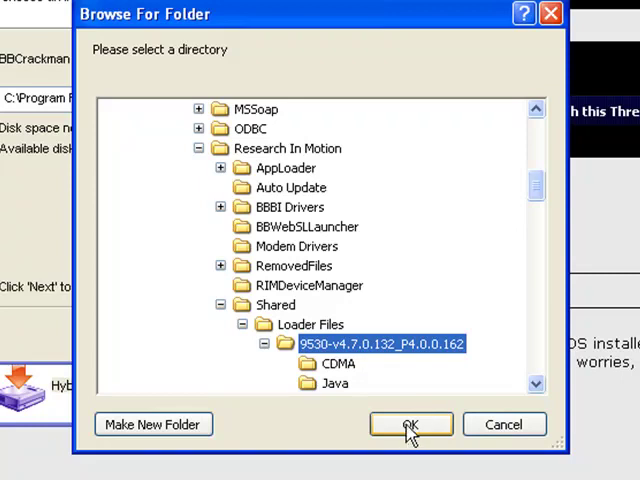
# Step: Confirm the 9530-v4.7.0.132_P4.0.0.162 destination, install BBCrackman v4 Hybrid and reach the closing page
pyautogui.click(408, 424)
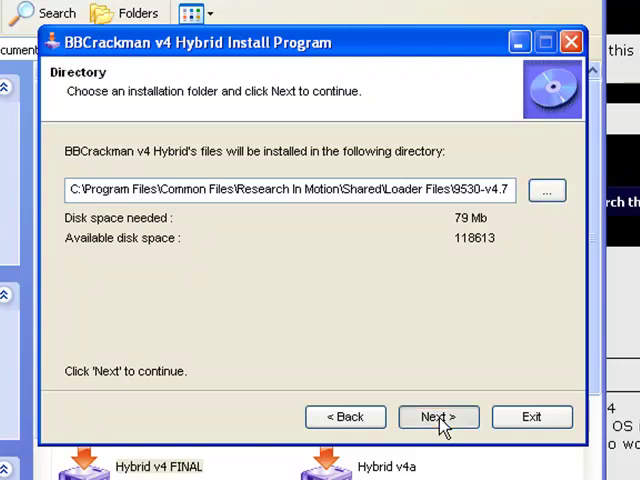
pyautogui.click(438, 416)
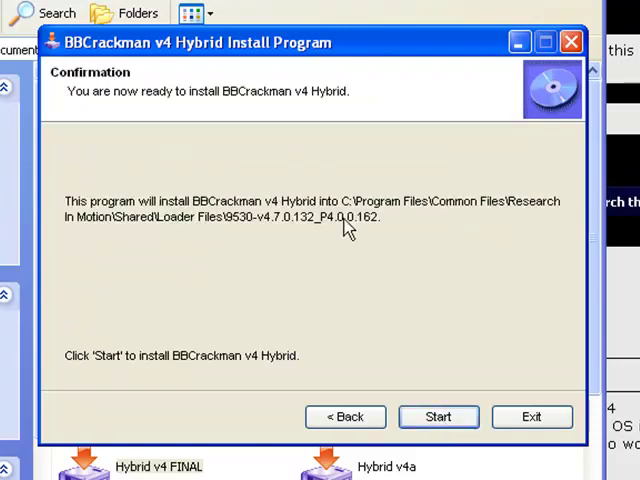
pyautogui.moveTo(330, 238)
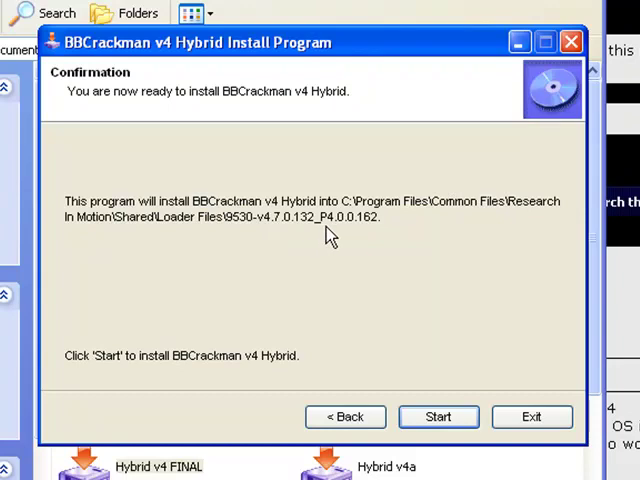
pyautogui.moveTo(378, 238)
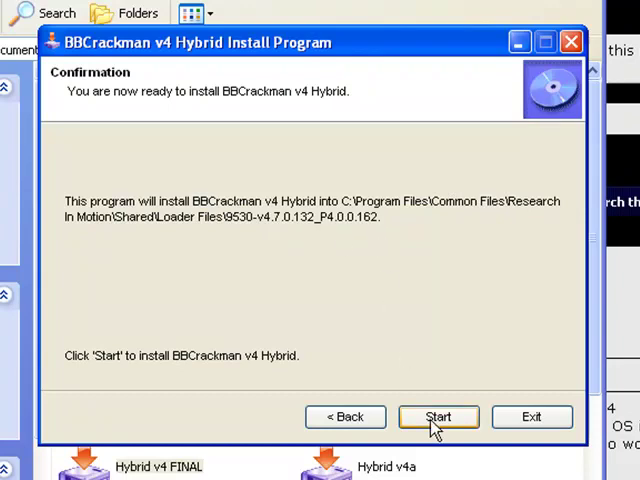
pyautogui.click(440, 416)
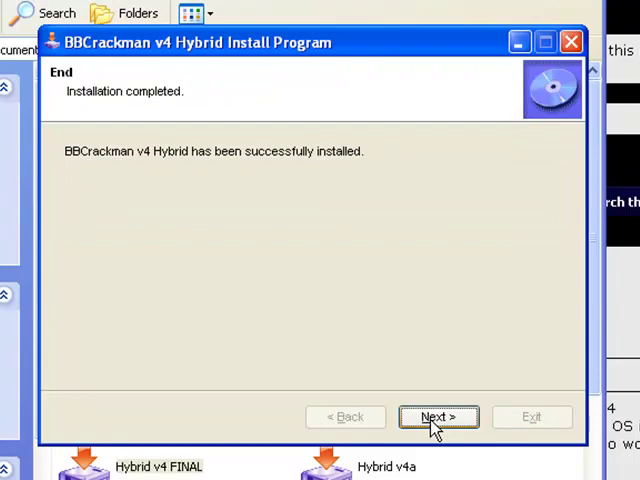
pyautogui.moveTo(288, 292)
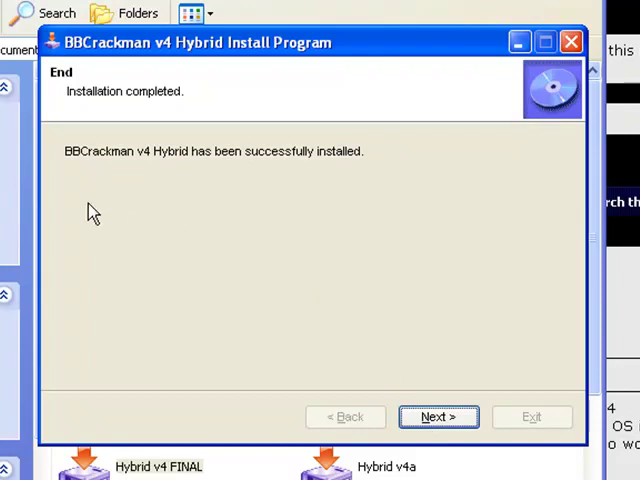
pyautogui.moveTo(104, 180)
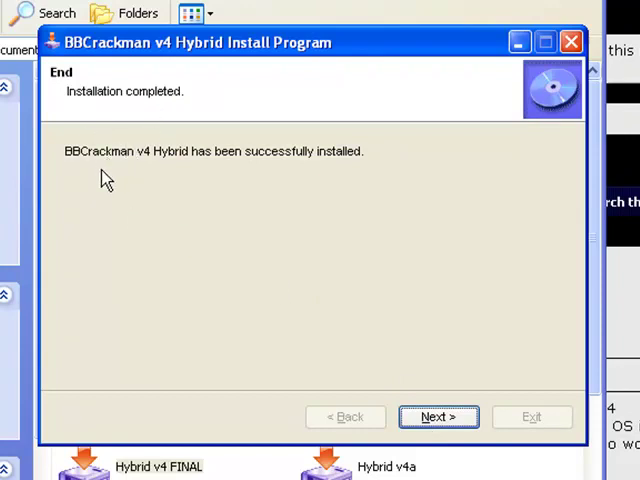
pyautogui.moveTo(270, 196)
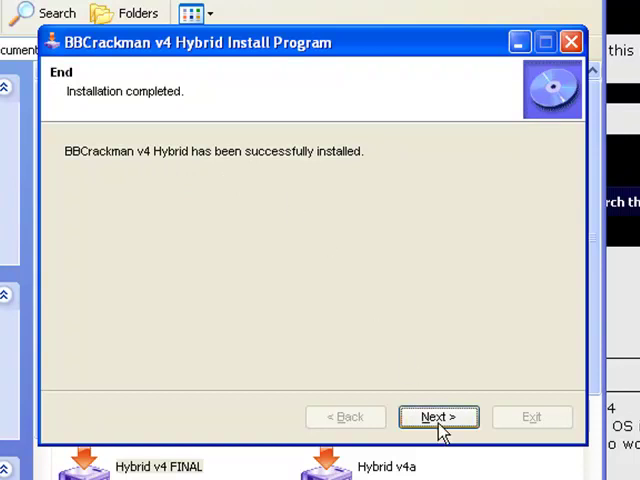
pyautogui.click(436, 416)
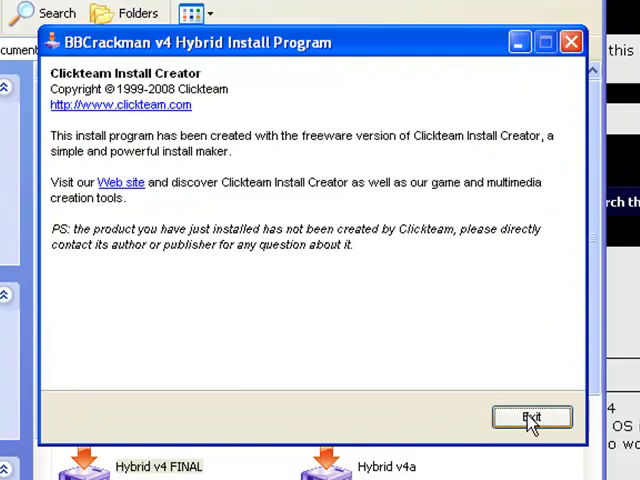
# Step: Exit the completed BBCrackman v4 Hybrid installer
pyautogui.click(528, 416)
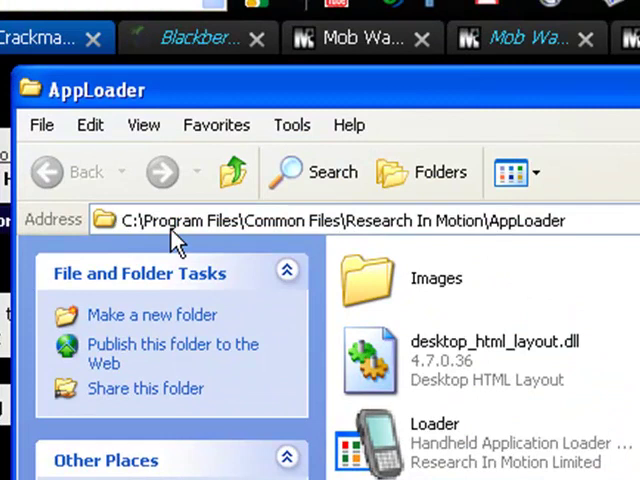
pyautogui.moveTo(304, 244)
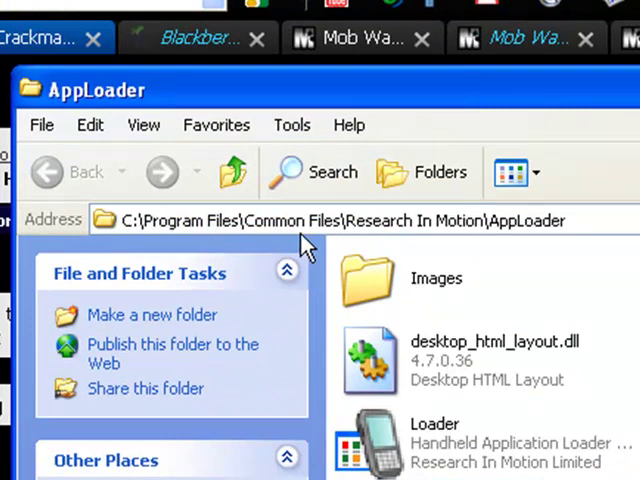
pyautogui.moveTo(456, 248)
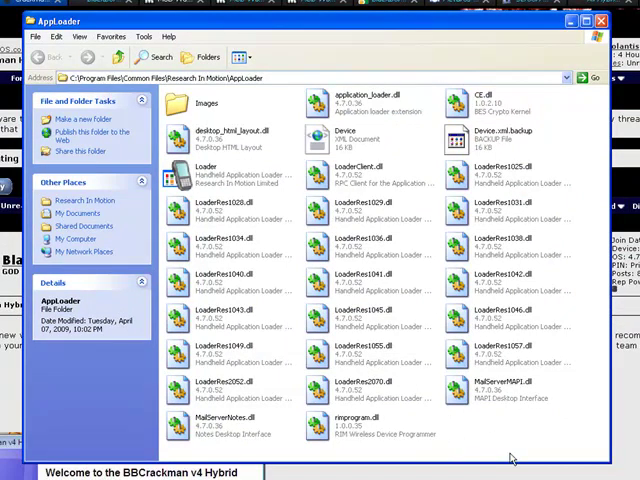
pyautogui.moveTo(472, 444)
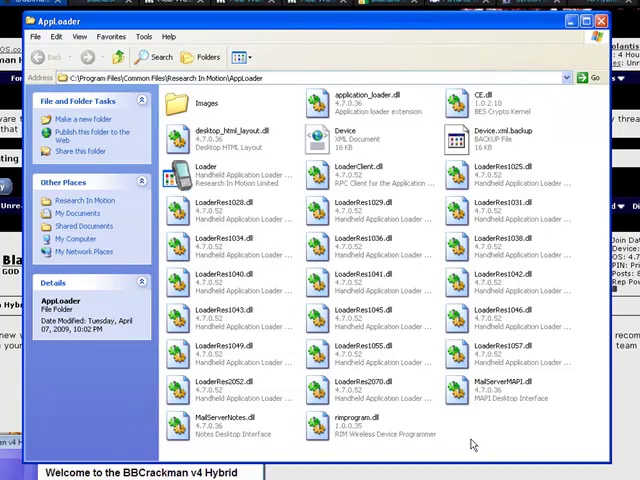
pyautogui.moveTo(468, 444)
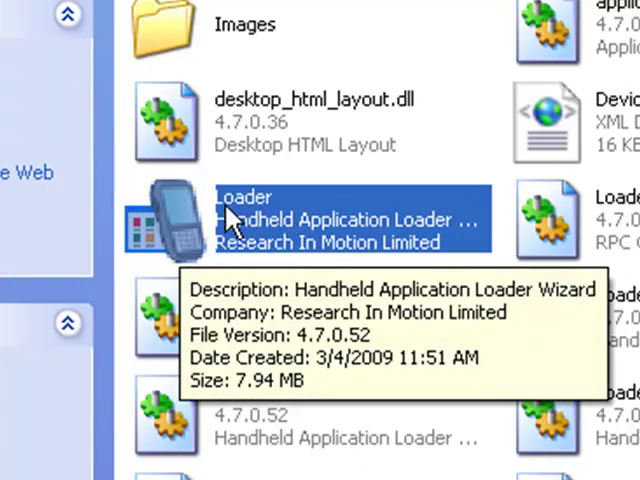
pyautogui.moveTo(168, 240)
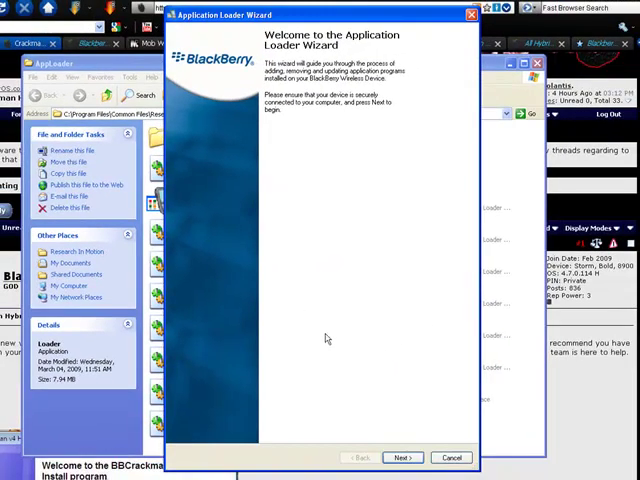
pyautogui.moveTo(398, 452)
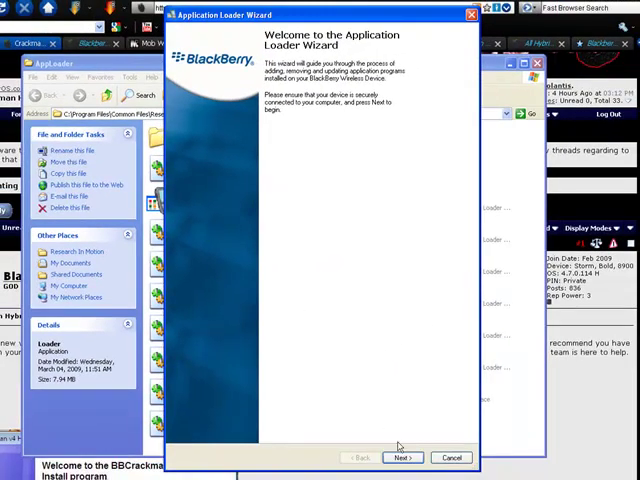
# Step: Connect Application Loader to the device over USB-PIN and reach the installable applications list
pyautogui.click(408, 456)
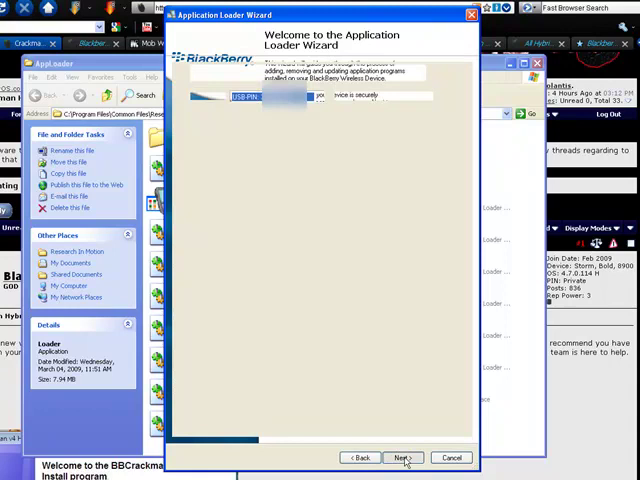
pyautogui.click(408, 456)
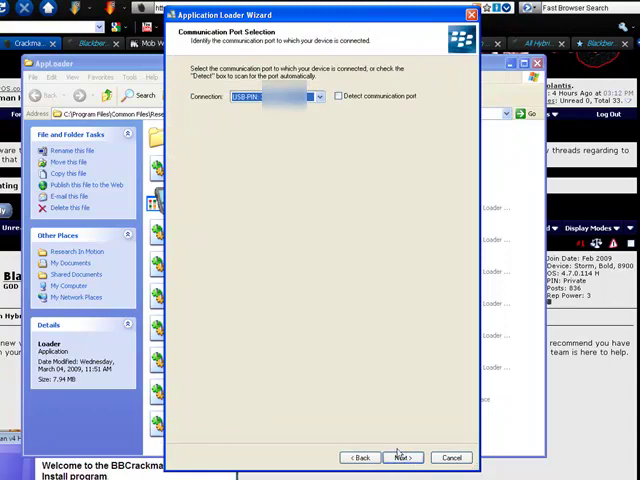
pyautogui.moveTo(402, 456)
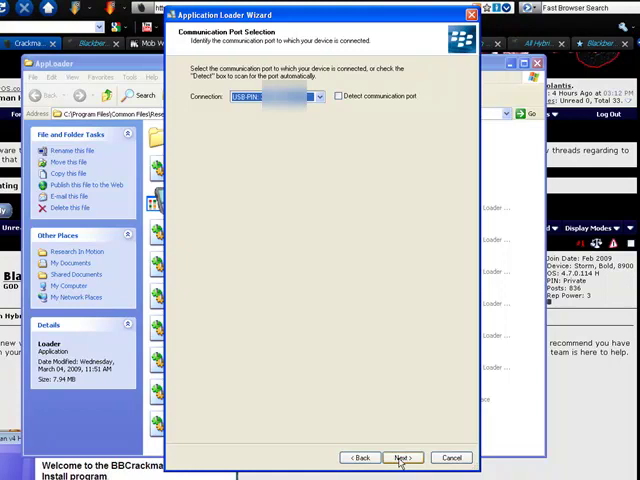
pyautogui.click(408, 456)
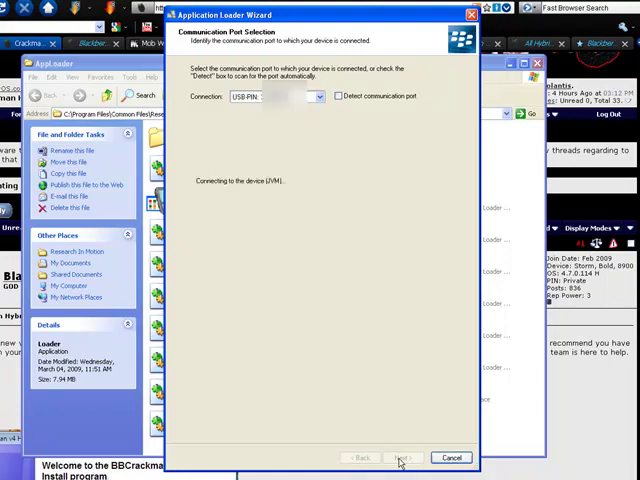
pyautogui.click(404, 456)
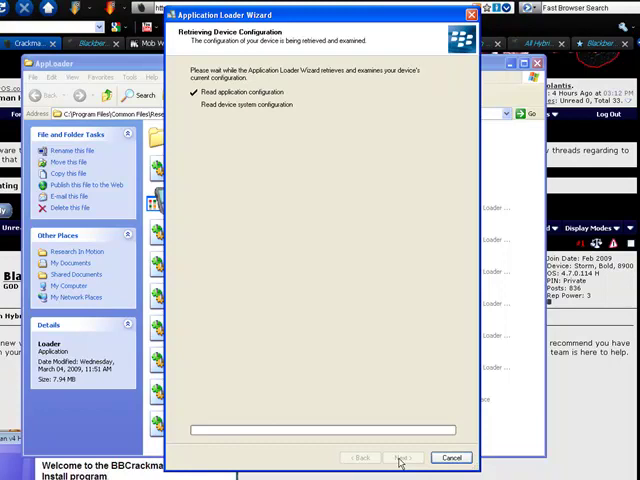
pyautogui.click(400, 456)
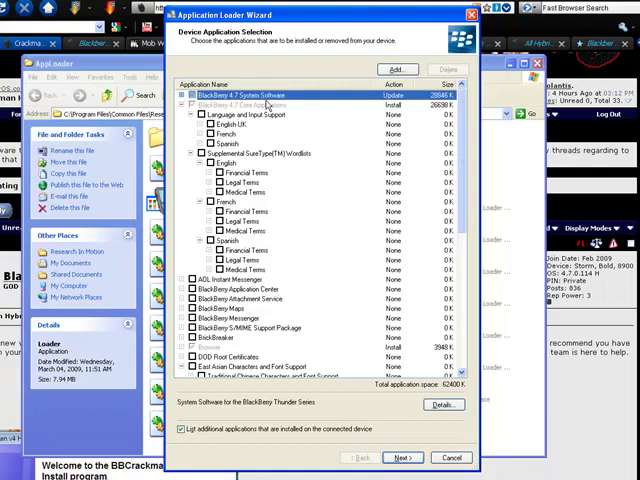
# Step: Adjust which applications get installed and continue to the loading summary
pyautogui.scroll(-3)
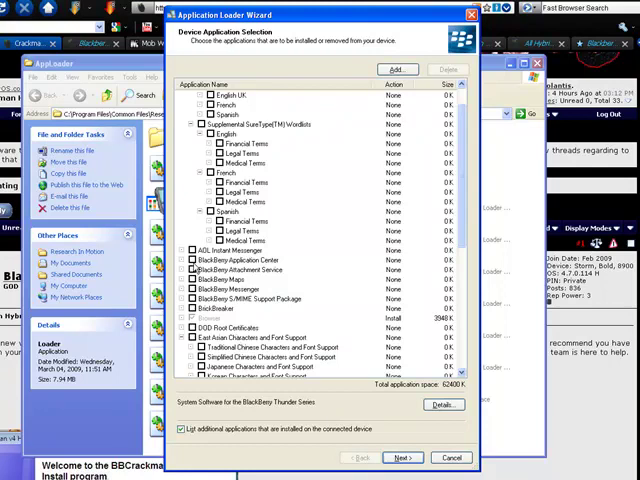
pyautogui.click(192, 260)
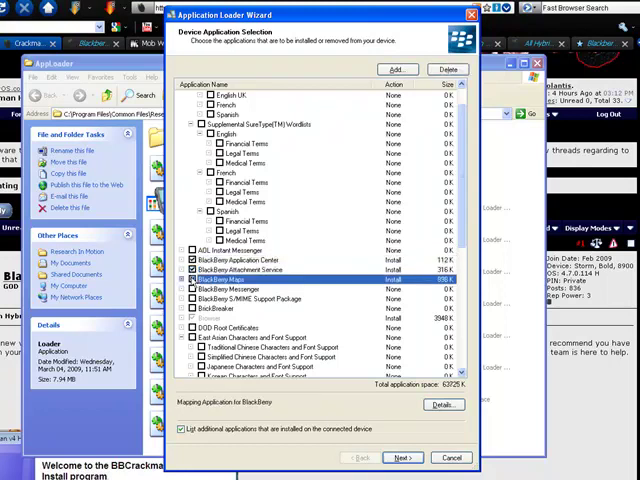
pyautogui.click(224, 288)
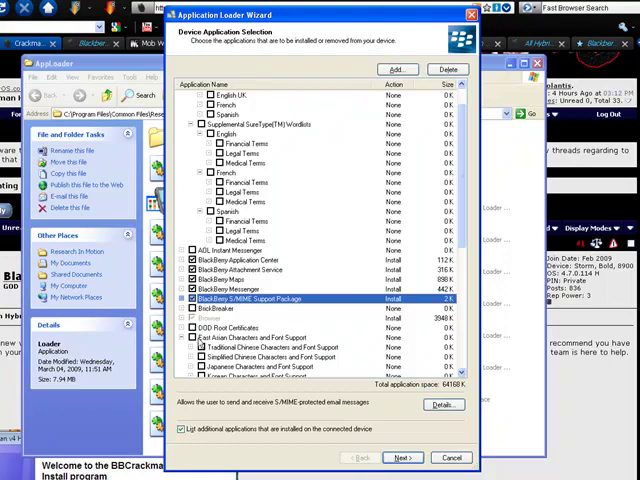
pyautogui.scroll(-3)
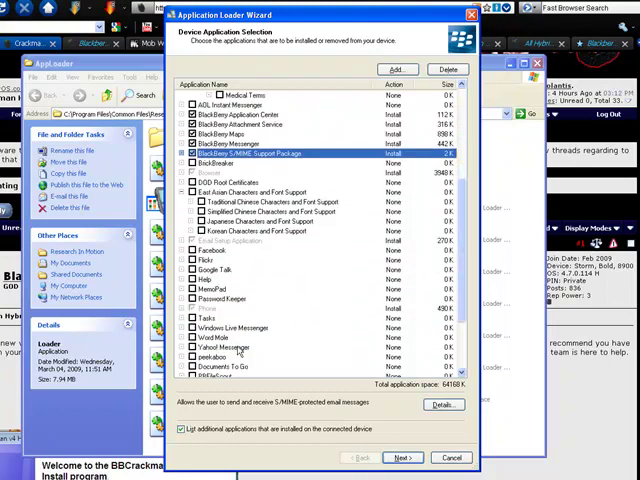
pyautogui.scroll(-3)
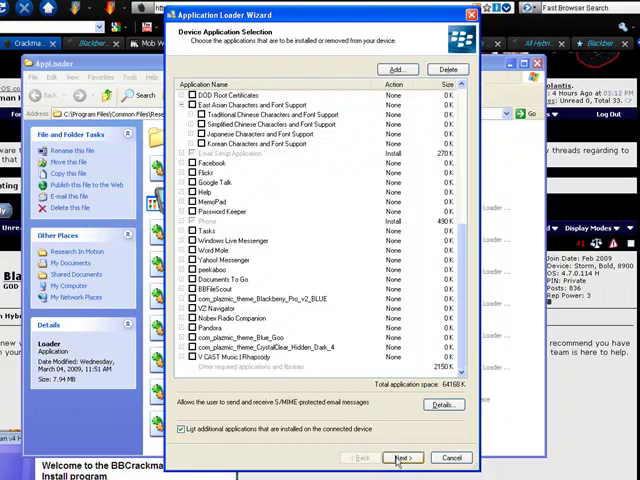
pyautogui.click(408, 456)
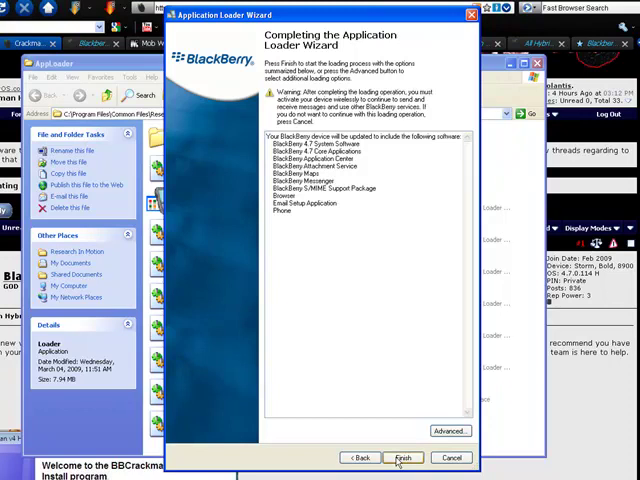
# Step: Load the software onto the device and close the wizard after the success notice
pyautogui.click(412, 456)
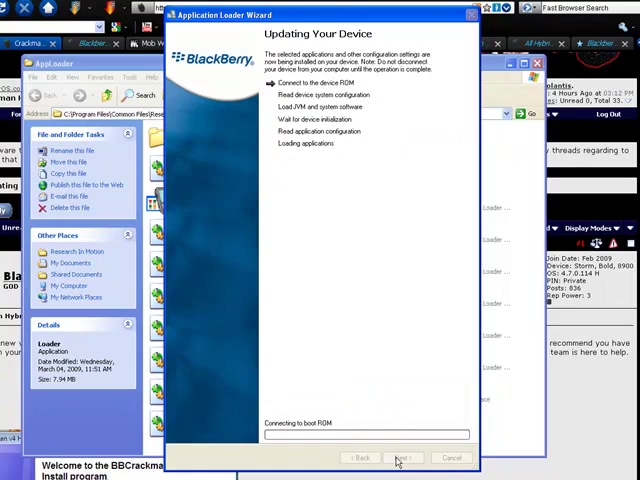
pyautogui.moveTo(404, 456)
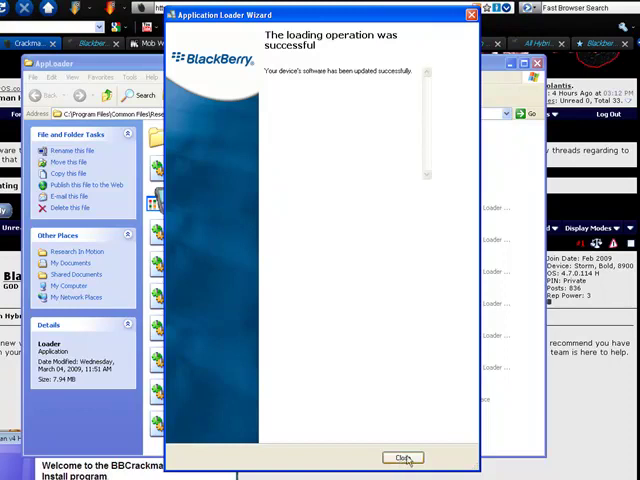
pyautogui.click(404, 454)
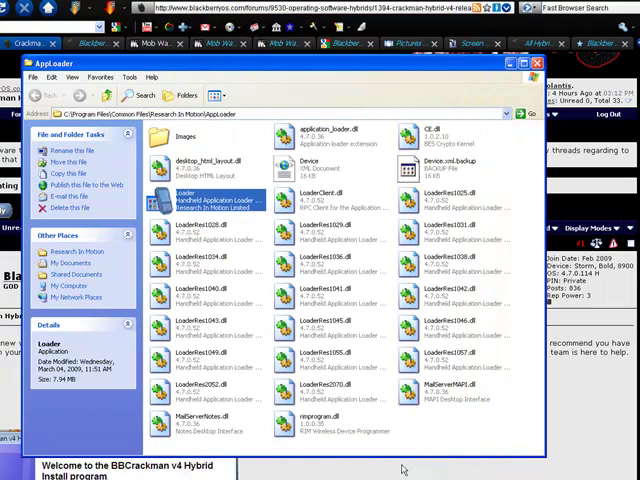